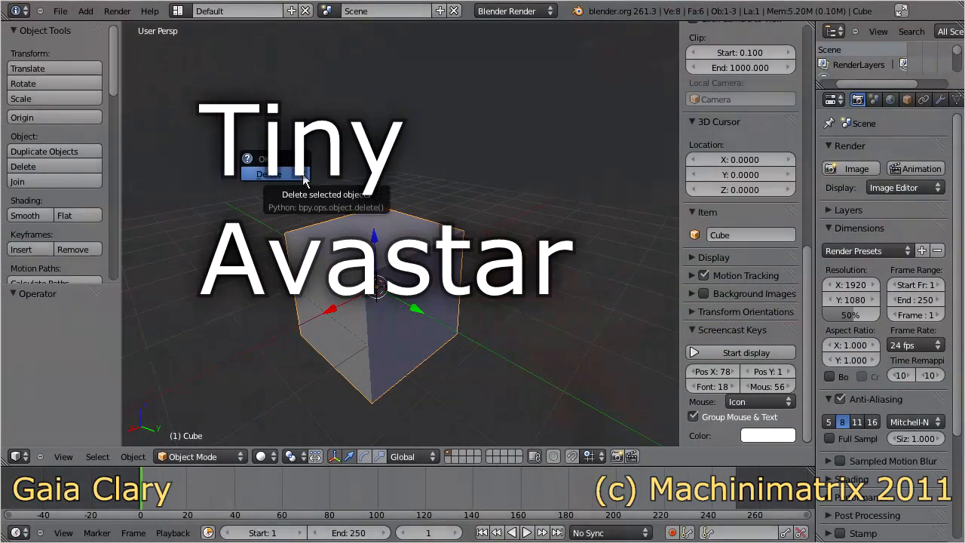
Delete Blender's default cube to leave an empty scene
{"action": "left_click", "coordinate": [267, 174]}
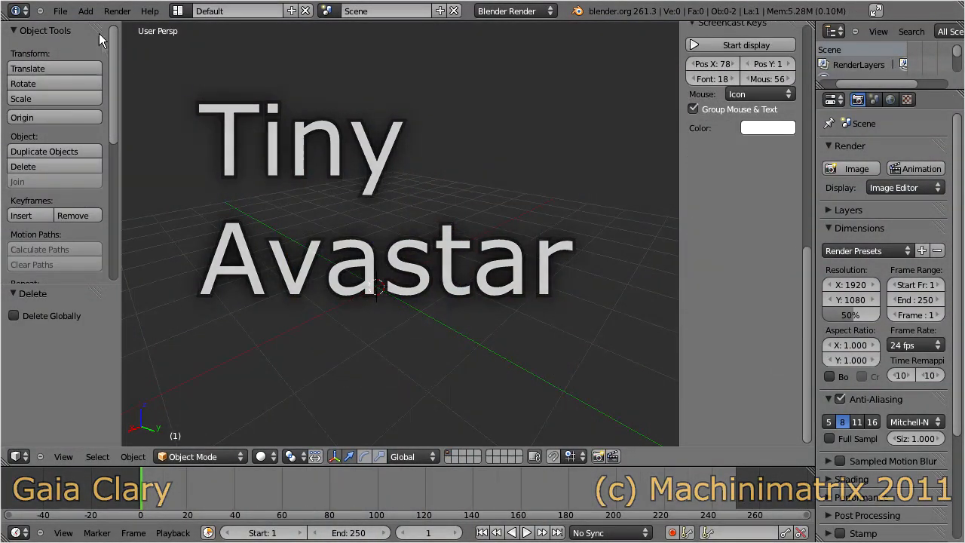
{"action": "left_click", "coordinate": [85, 11]}
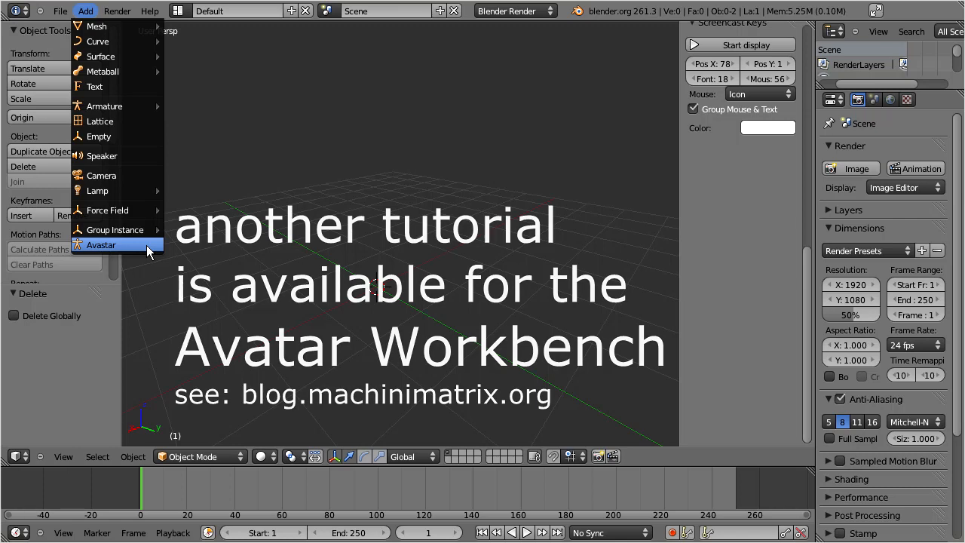
Add an Avastar avatar with mesh body and rig, and zoom in on it
{"action": "left_click", "coordinate": [101, 244]}
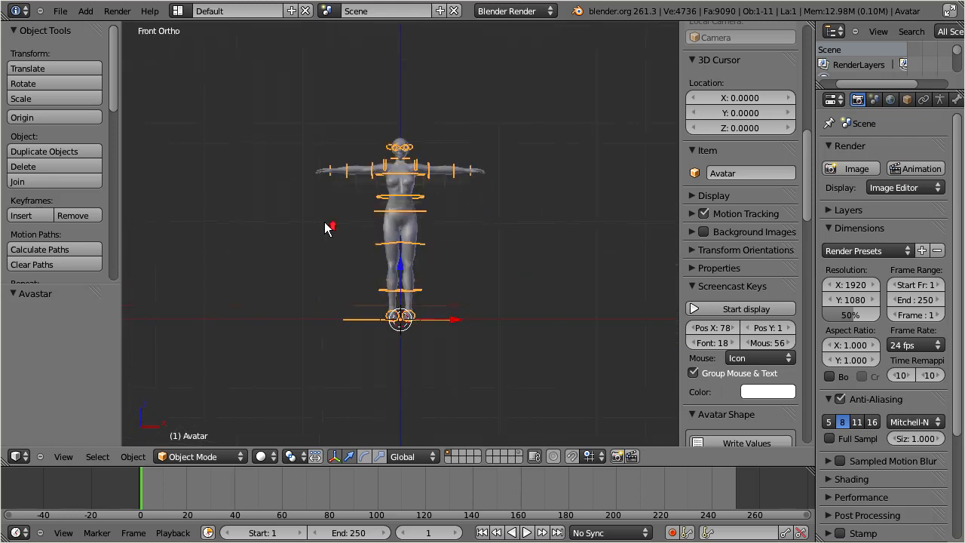
{"action": "scroll", "scroll_direction": "up", "scroll_amount": 3}
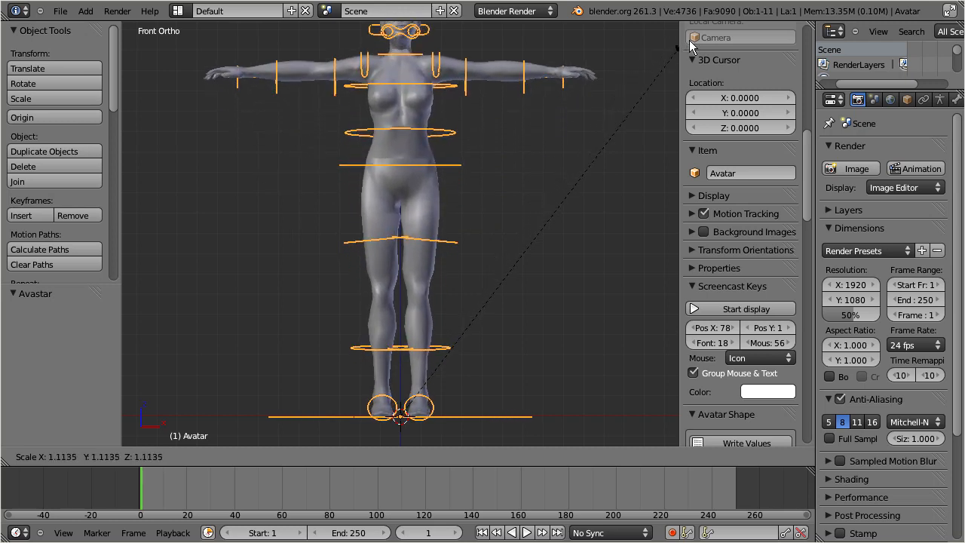
{"action": "mouse_move", "coordinate": [660, 64]}
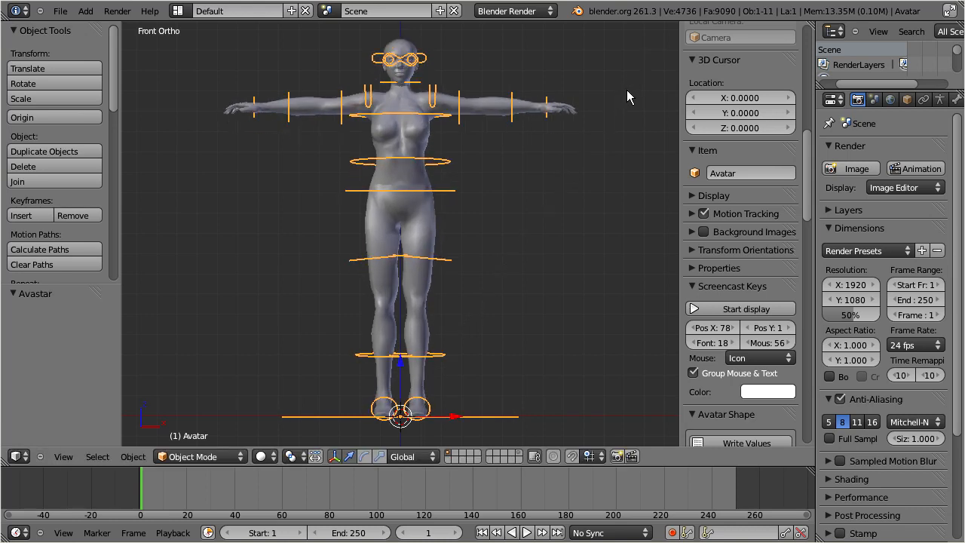
{"action": "mouse_move", "coordinate": [228, 449]}
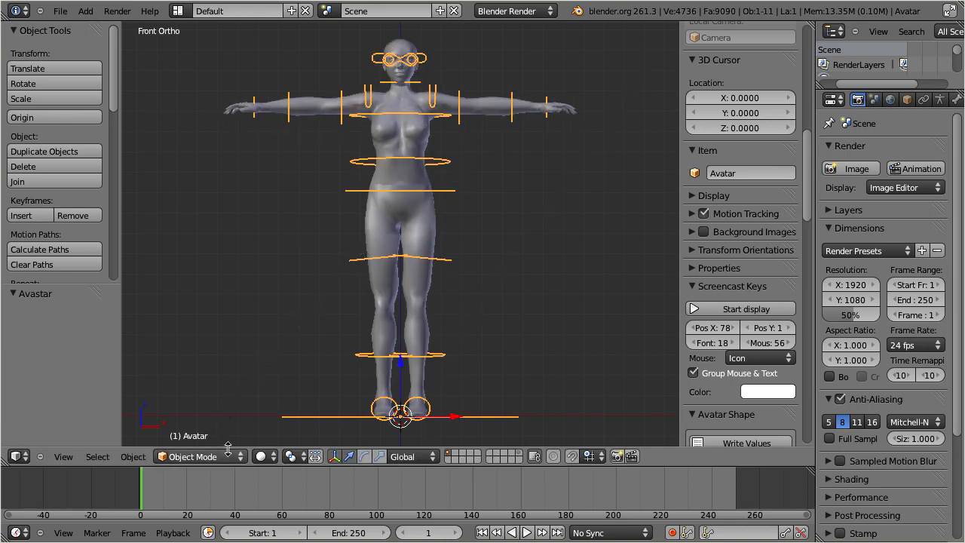
Put the avatar in Pose Mode and show the Chest bone's distance and rotation constraints
{"action": "left_click", "coordinate": [199, 456]}
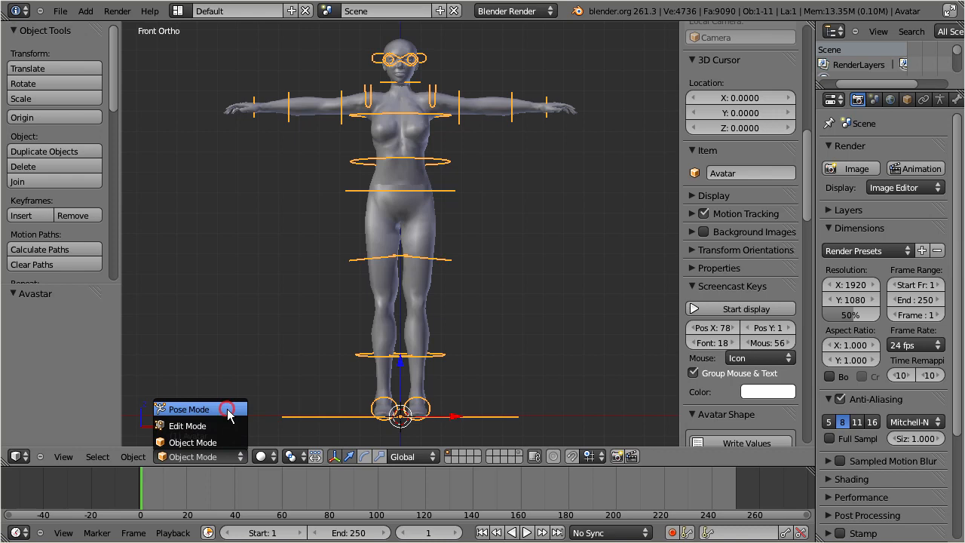
{"action": "left_click", "coordinate": [188, 408]}
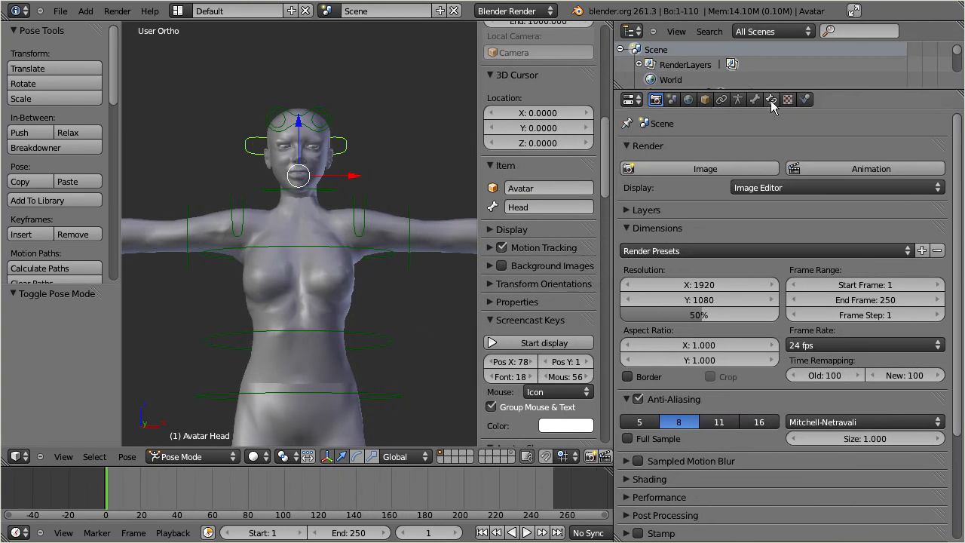
{"action": "left_click", "coordinate": [771, 99]}
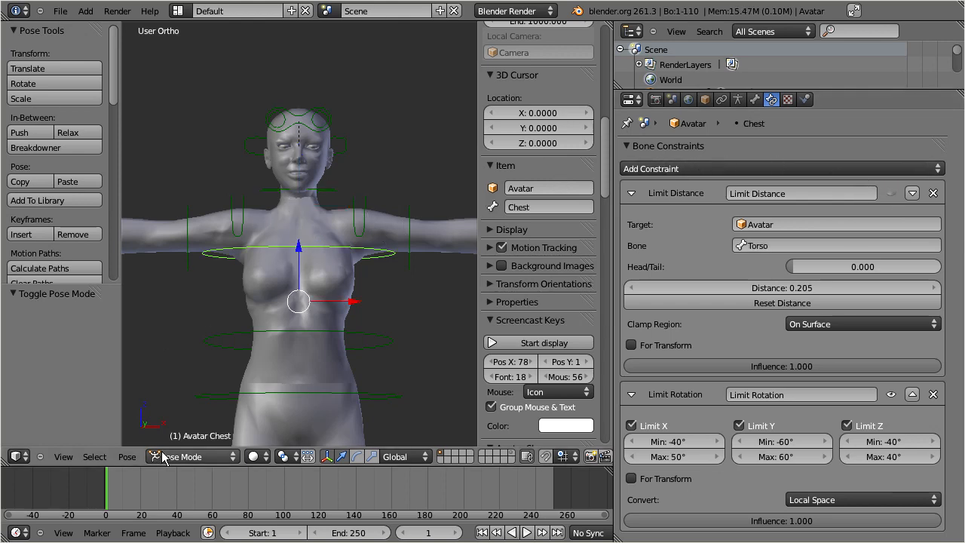
Return the avatar to Object Mode and scale the Avastar rig to 0.267
{"action": "left_click", "coordinate": [199, 456]}
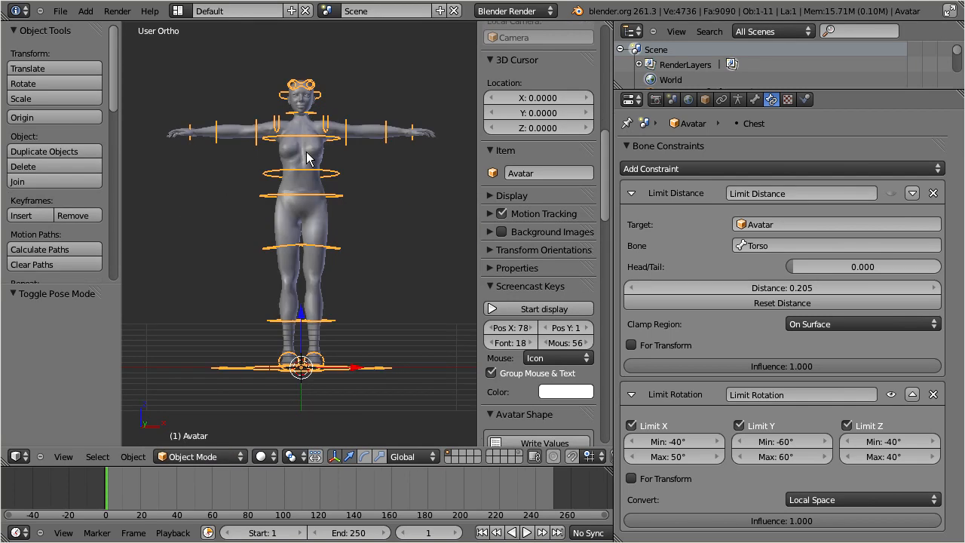
{"action": "mouse_move", "coordinate": [420, 96]}
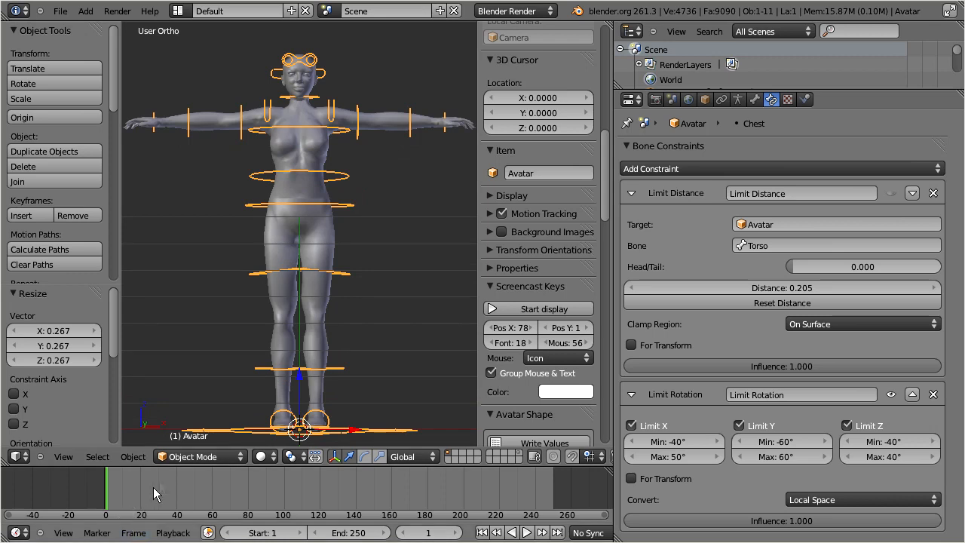
{"action": "left_click", "coordinate": [197, 456]}
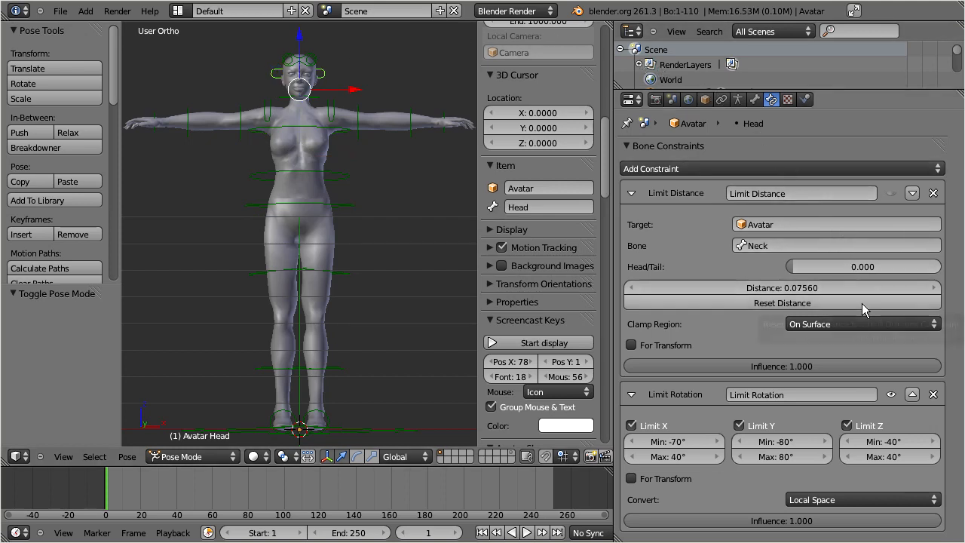
Reset Limit Distance on the Head, Neck and Chest bones, Chest reading 0.05473
{"action": "left_click", "coordinate": [781, 302]}
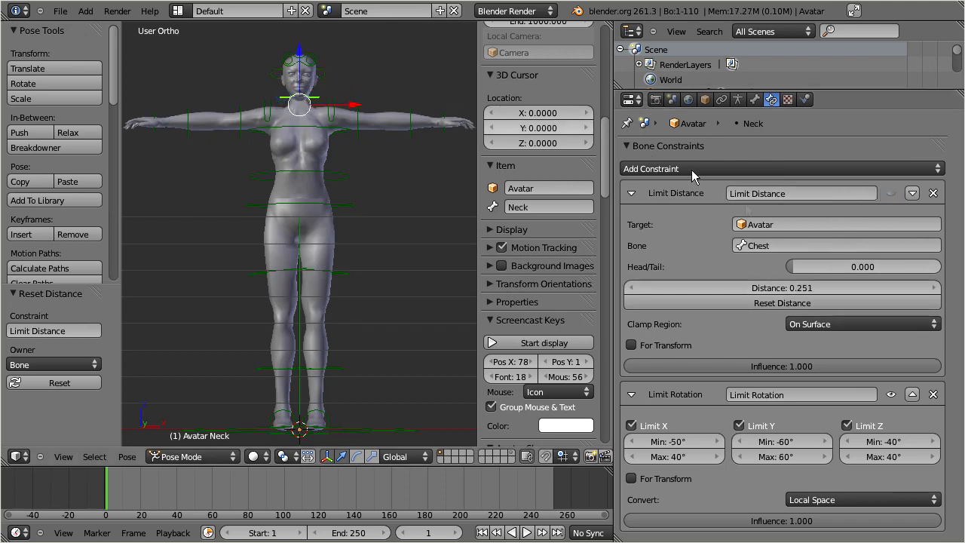
{"action": "left_click", "coordinate": [782, 302]}
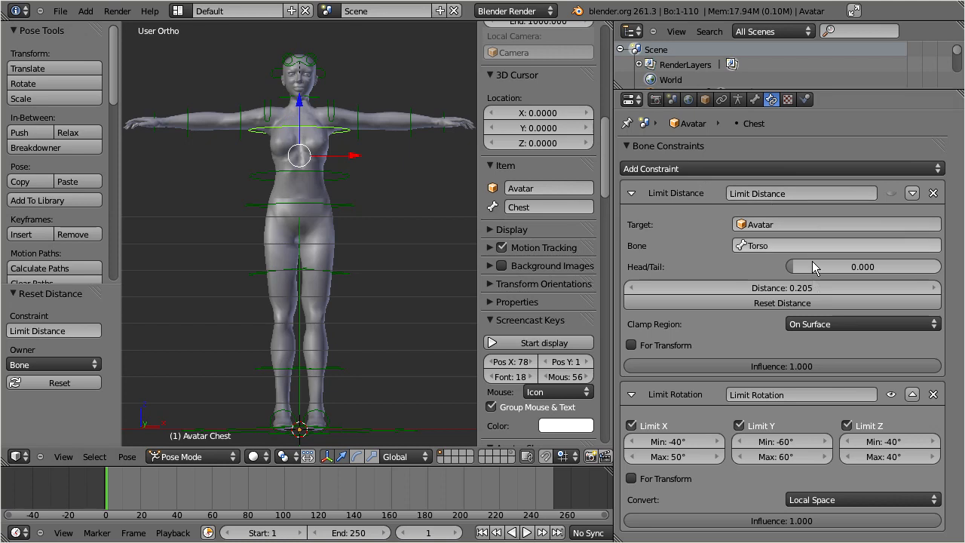
{"action": "left_click", "coordinate": [781, 302]}
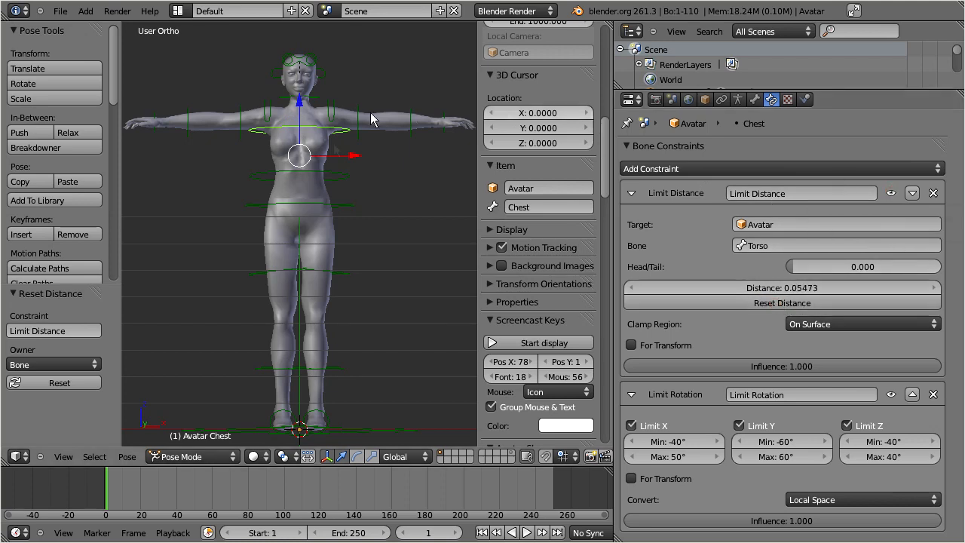
{"action": "left_click", "coordinate": [192, 455]}
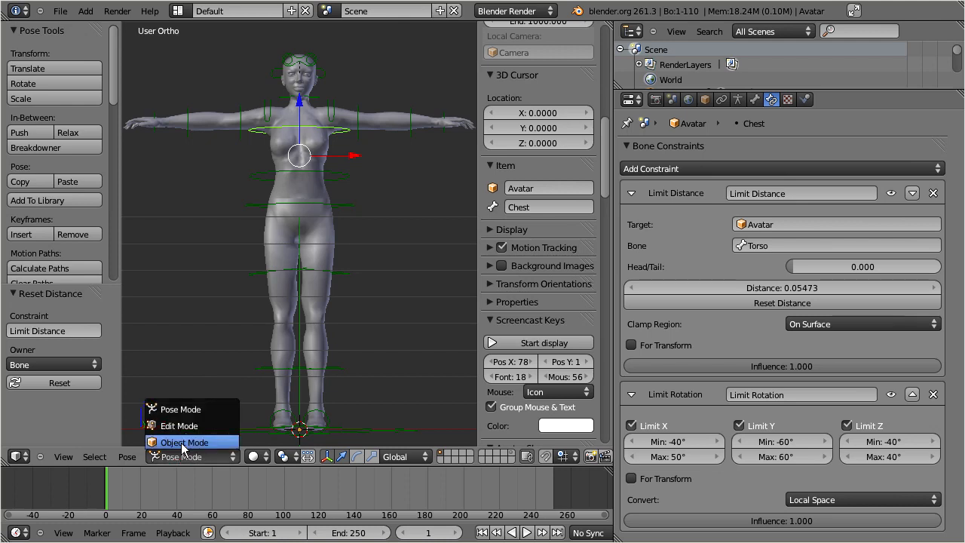
Switch to Object Mode and apply scale to the avatar meshes, giving 1.000 per axis
{"action": "left_click", "coordinate": [184, 442]}
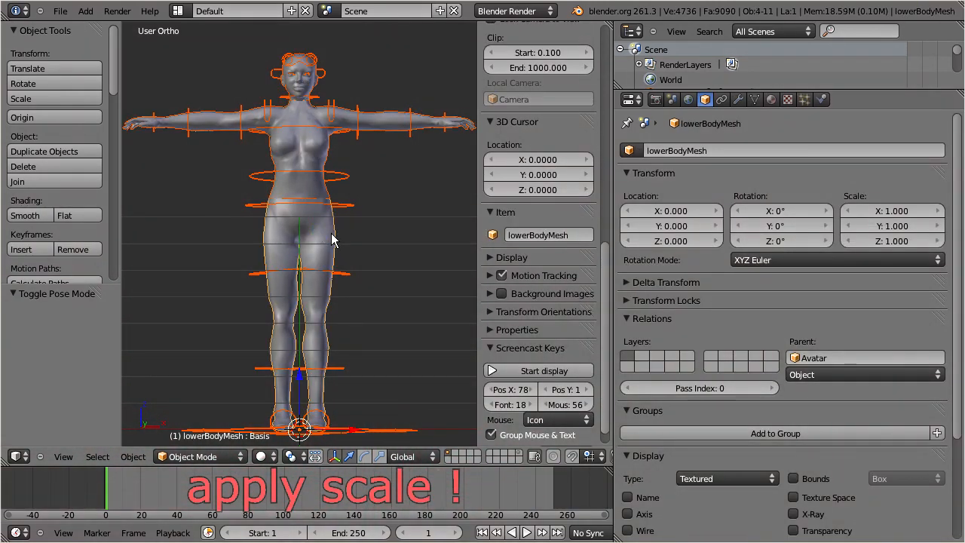
{"action": "left_click", "coordinate": [133, 456]}
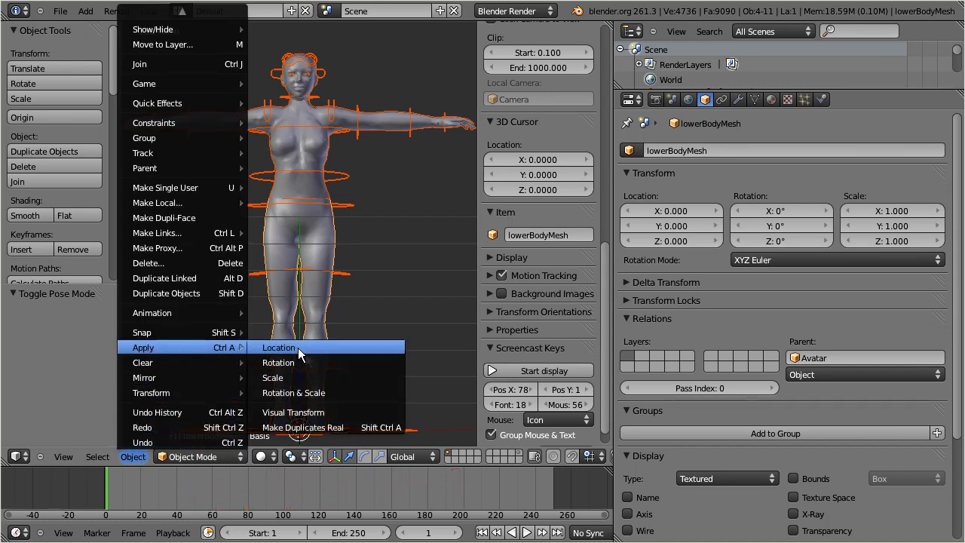
{"action": "mouse_move", "coordinate": [336, 377]}
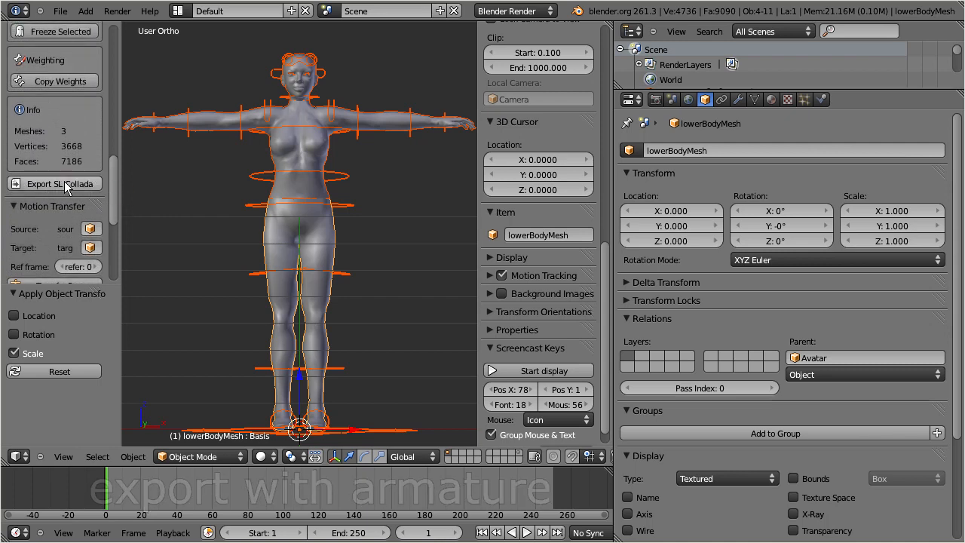
Start the SL Collada export and browse to blendersvn\avastar-1\bonus\shapes
{"action": "left_click", "coordinate": [54, 184]}
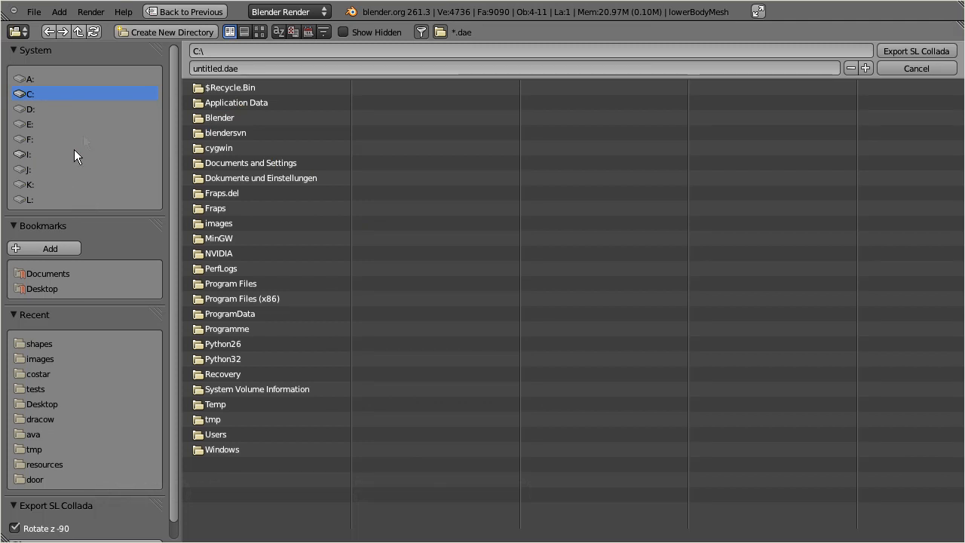
{"action": "double_click", "coordinate": [224, 133]}
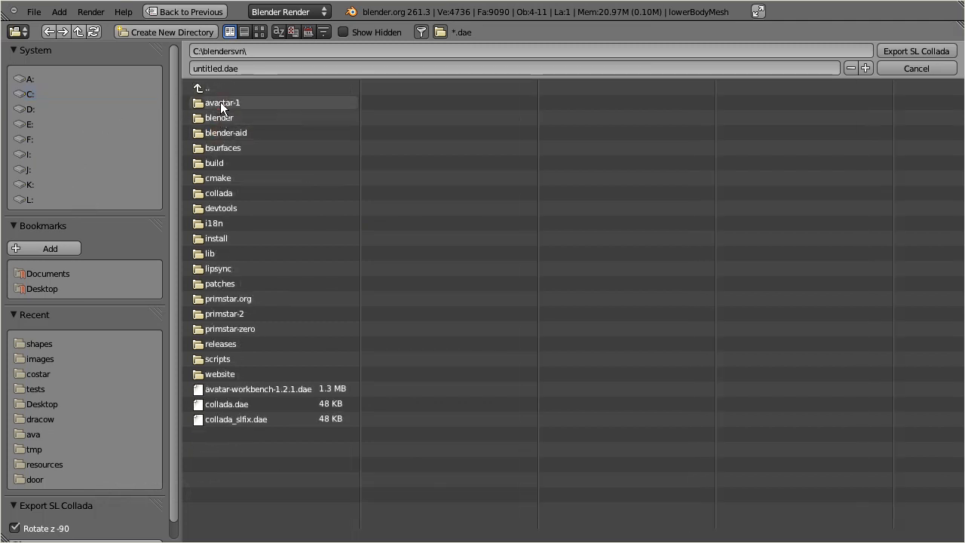
{"action": "double_click", "coordinate": [222, 102]}
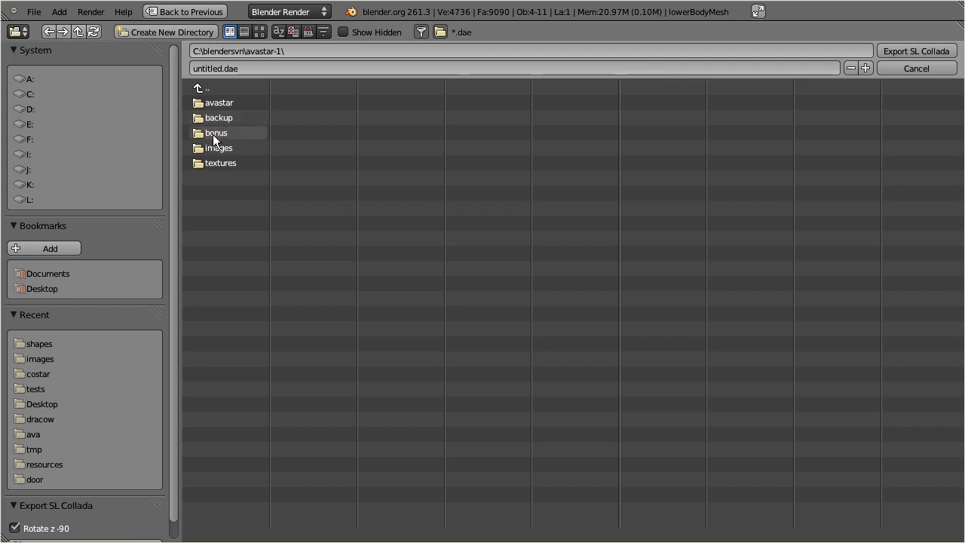
{"action": "double_click", "coordinate": [215, 133]}
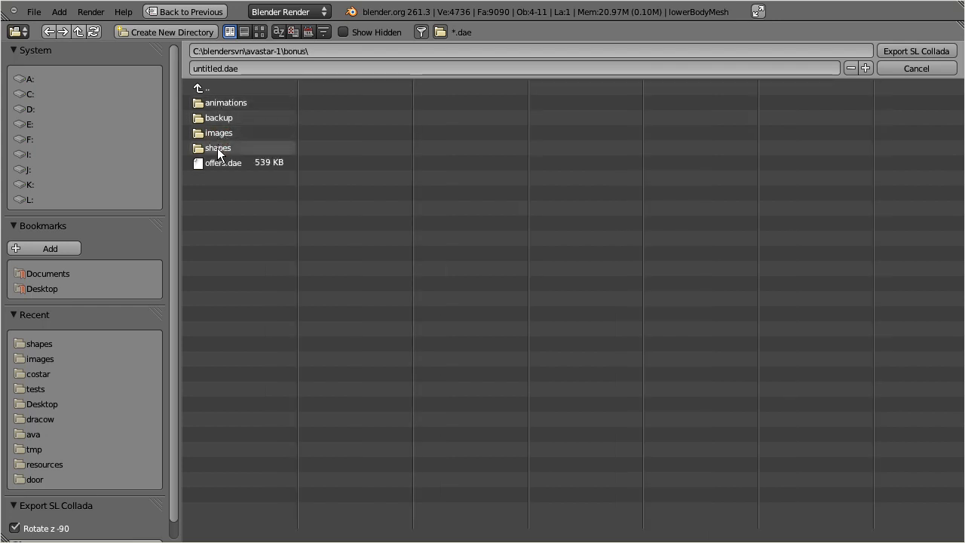
{"action": "double_click", "coordinate": [218, 147]}
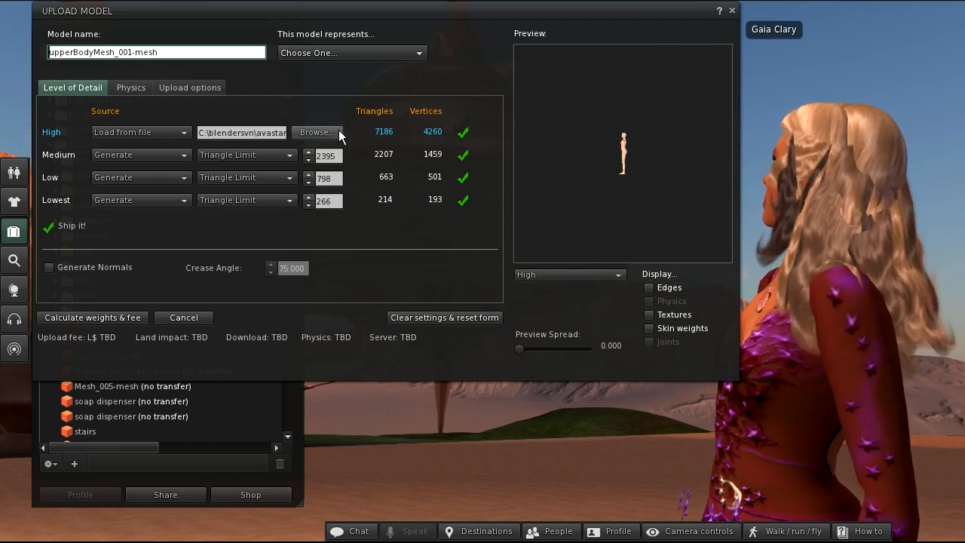
{"action": "mouse_move", "coordinate": [360, 191]}
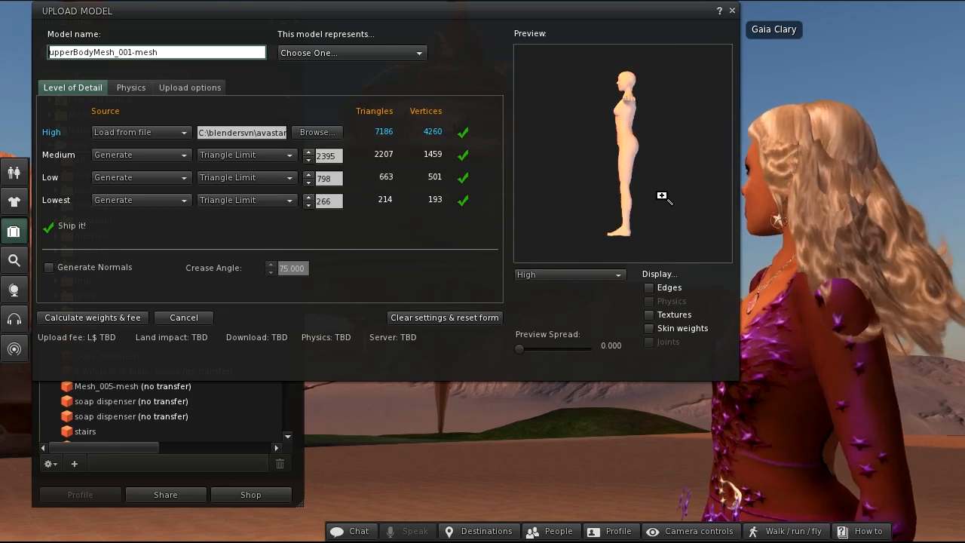
Rotate the upload preview to face front and display skin weights and joints
{"action": "left_click_drag", "start_coordinate": [663, 196], "coordinate": [630, 170]}
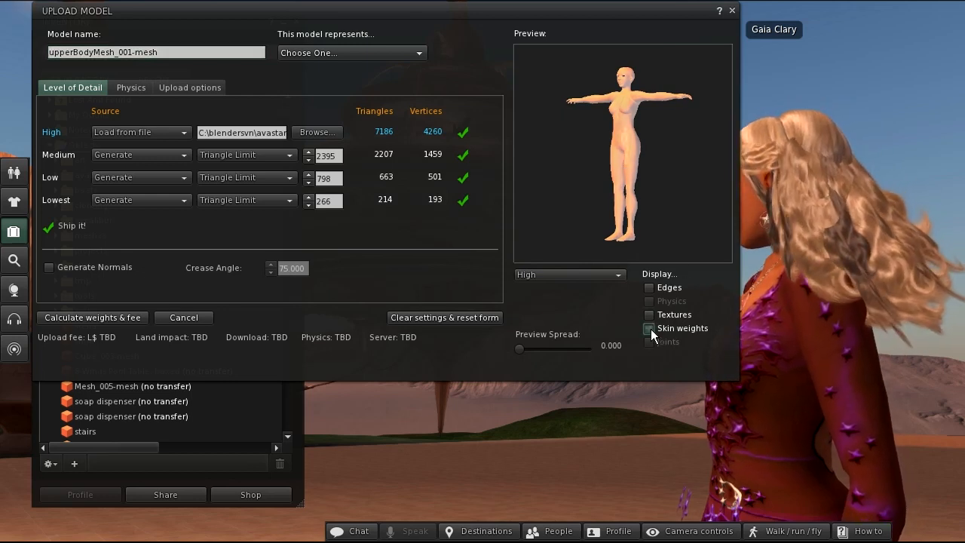
{"action": "left_click", "coordinate": [648, 328]}
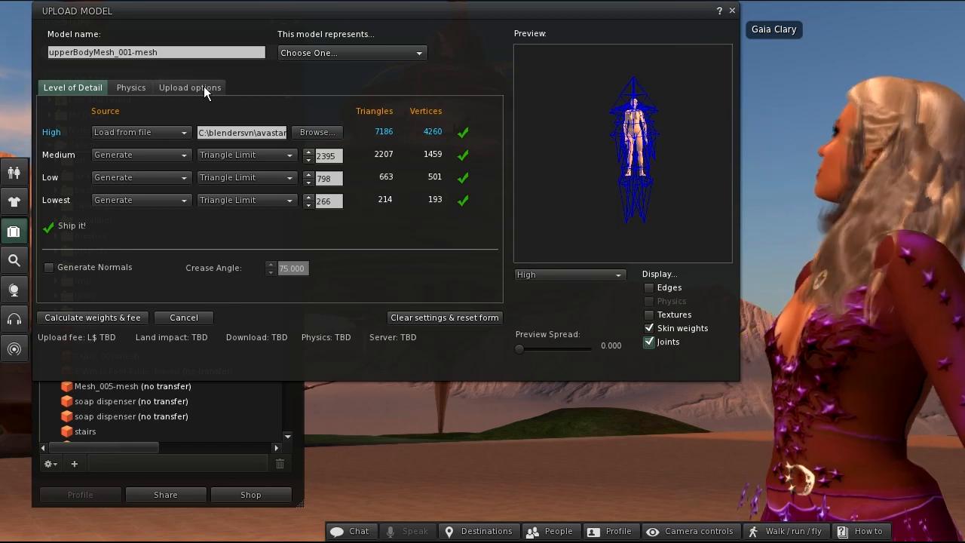
Upload the mesh with skin weights and joint positions for L$25, then select it in inventory
{"action": "left_click", "coordinate": [190, 86]}
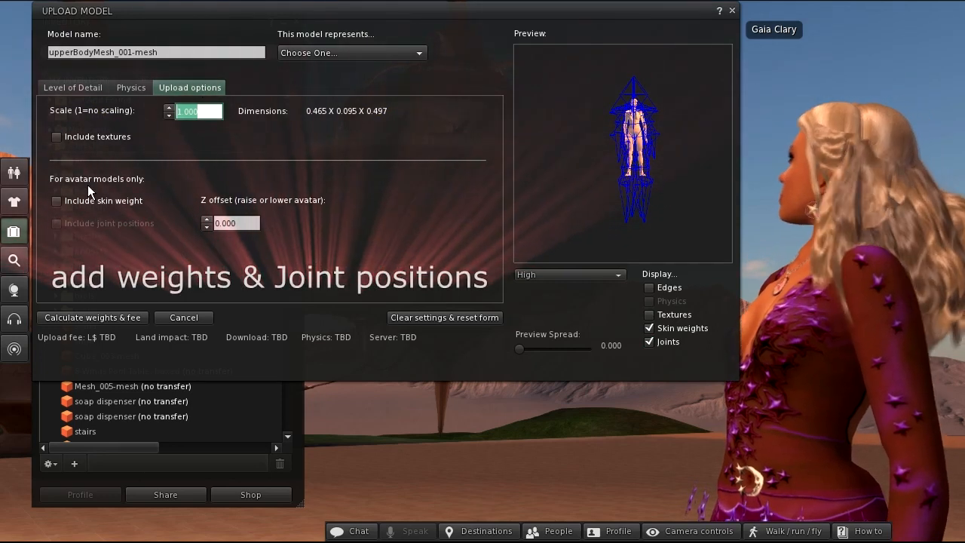
{"action": "left_click", "coordinate": [56, 201]}
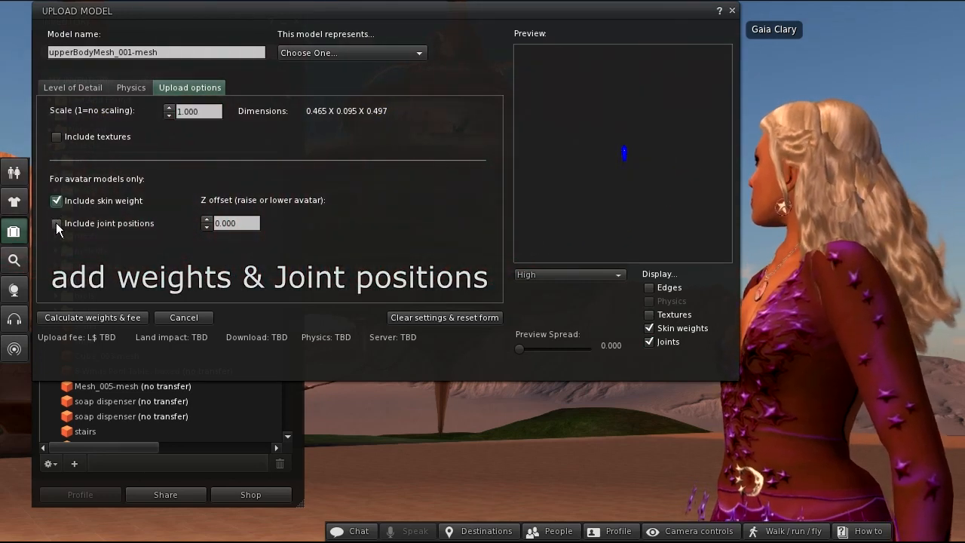
{"action": "left_click", "coordinate": [57, 223]}
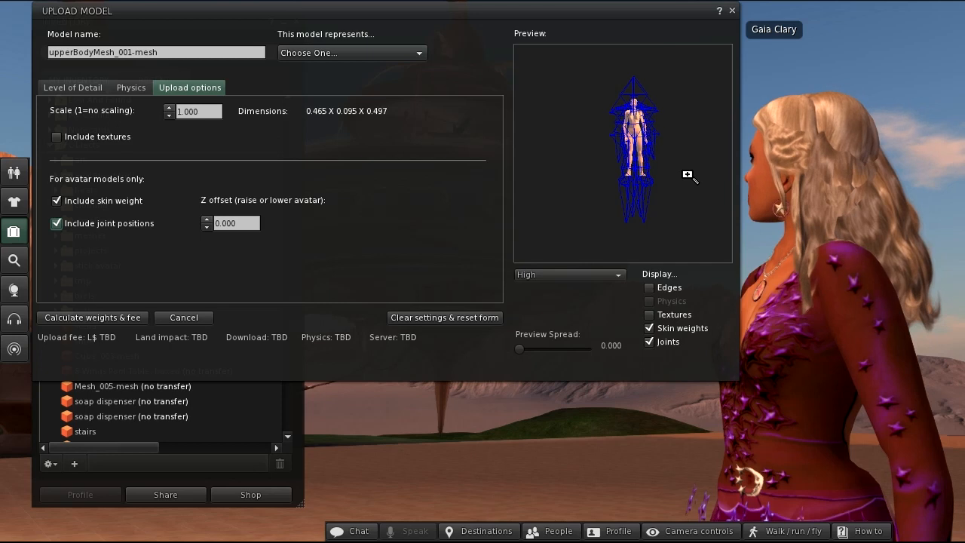
{"action": "left_click", "coordinate": [92, 316]}
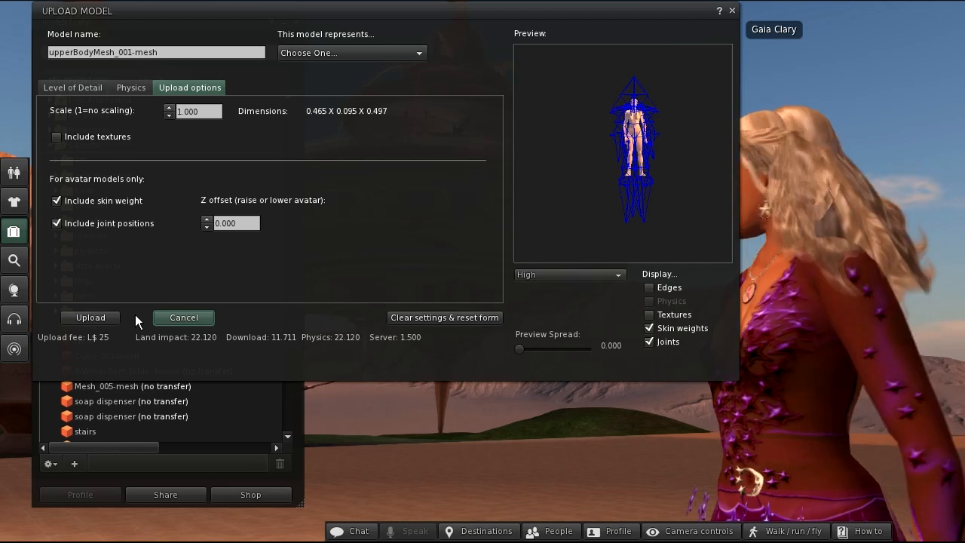
{"action": "left_click", "coordinate": [90, 316]}
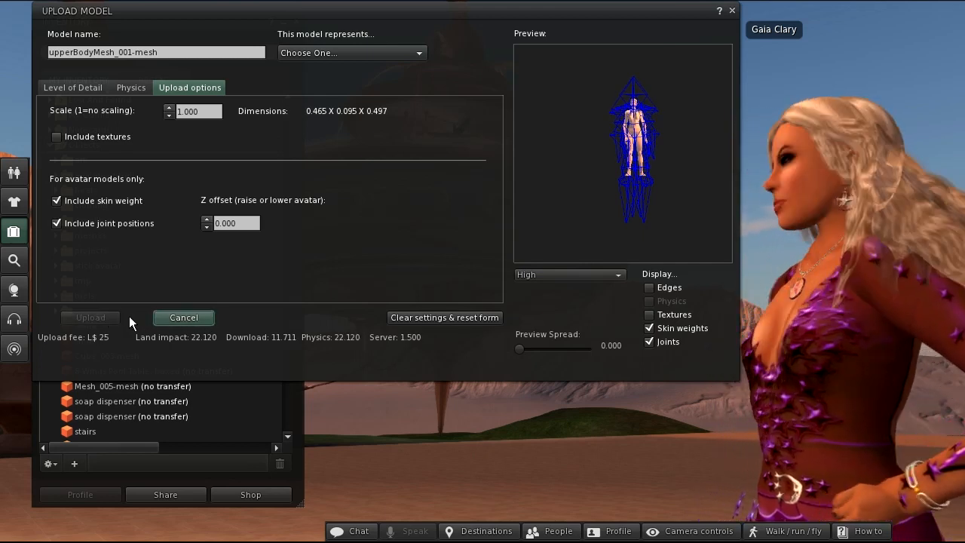
{"action": "left_click", "coordinate": [183, 317]}
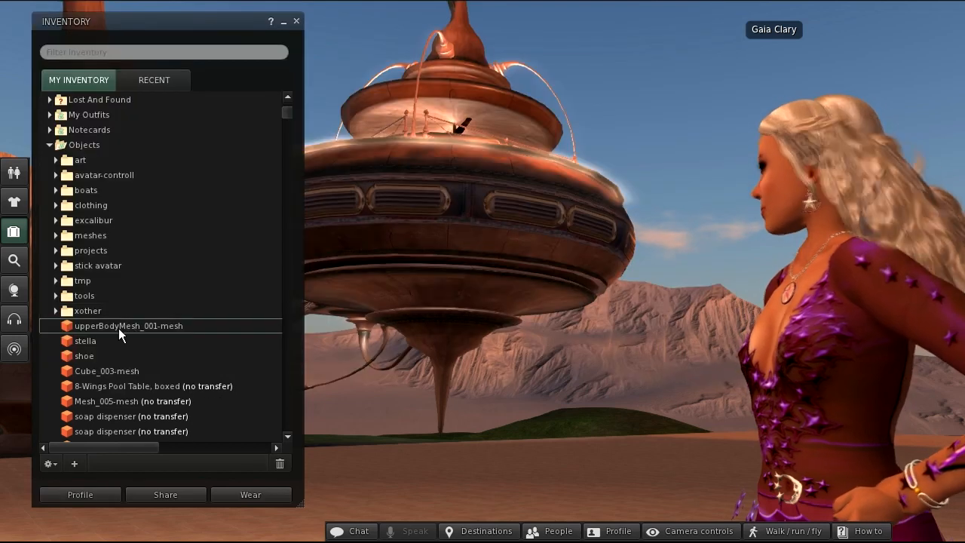
Rename the mesh 'tiny mesh' and add the invisible default mesh outfit to the current look
{"action": "double_click", "coordinate": [129, 325]}
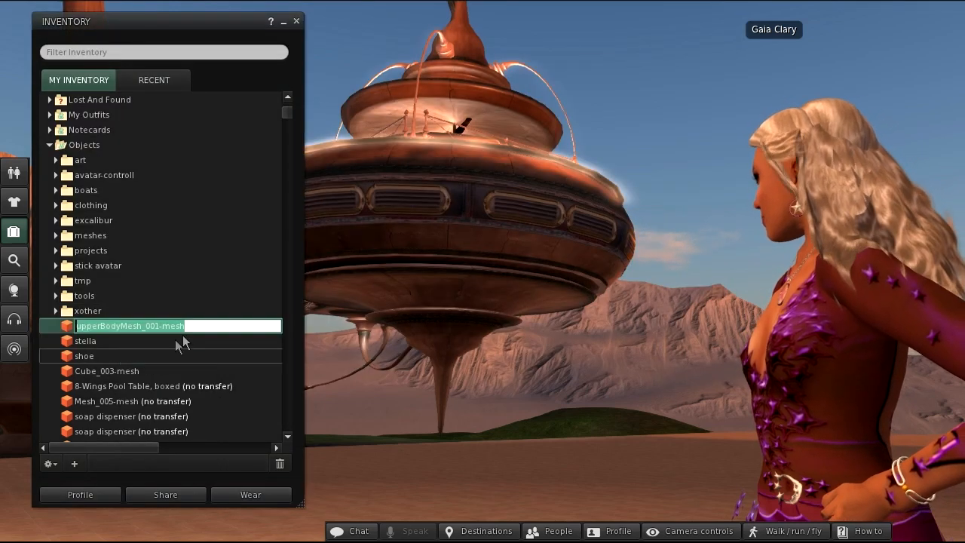
{"action": "type", "text": "tiny mesh"}
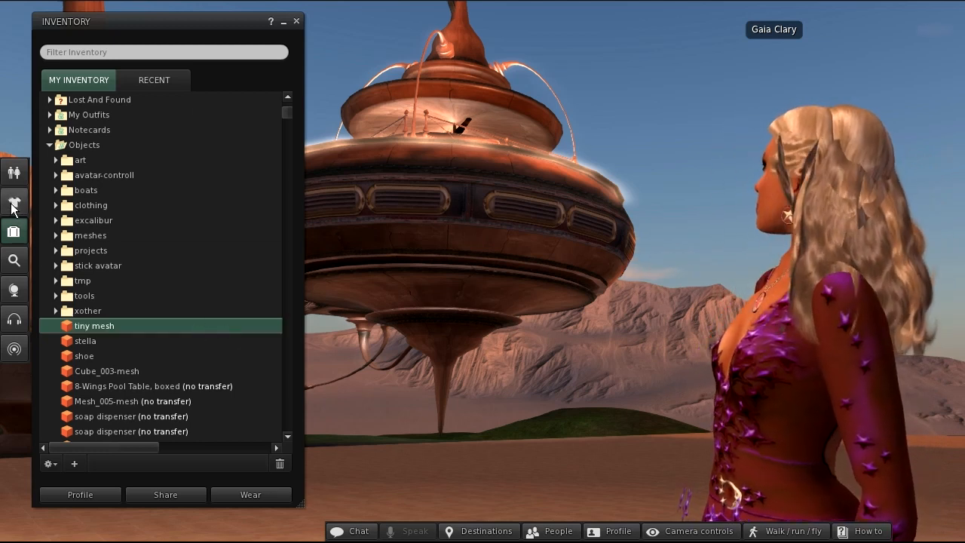
{"action": "right_click", "coordinate": [113, 298]}
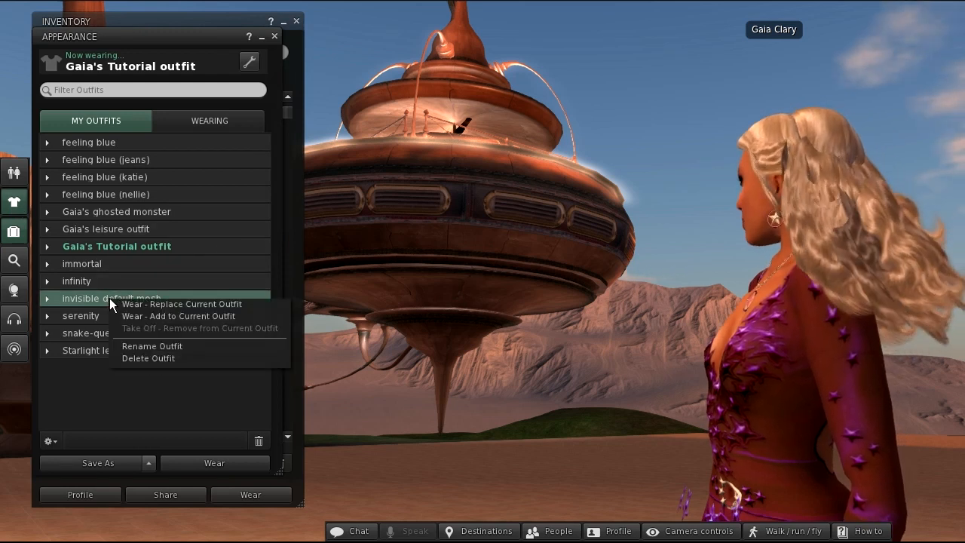
{"action": "left_click", "coordinate": [181, 303]}
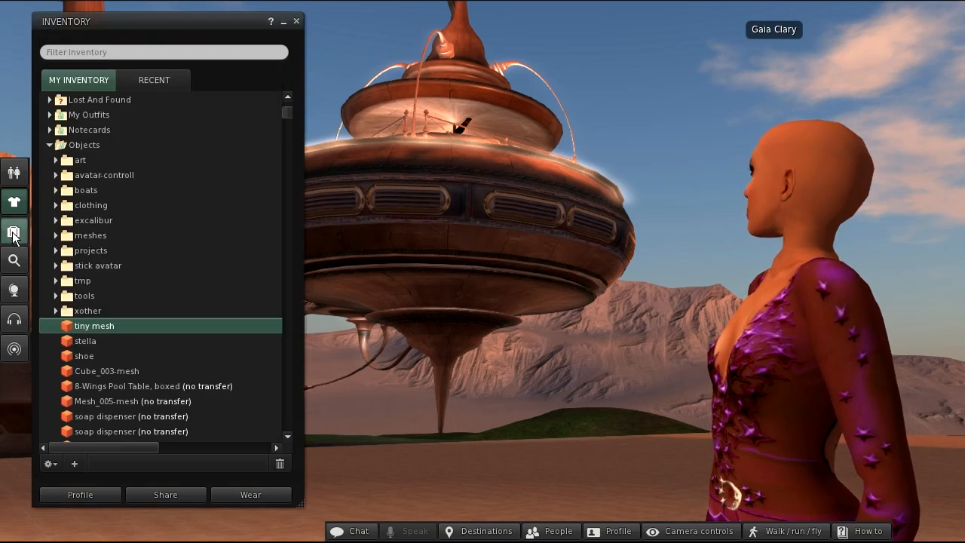
{"action": "right_click", "coordinate": [94, 326]}
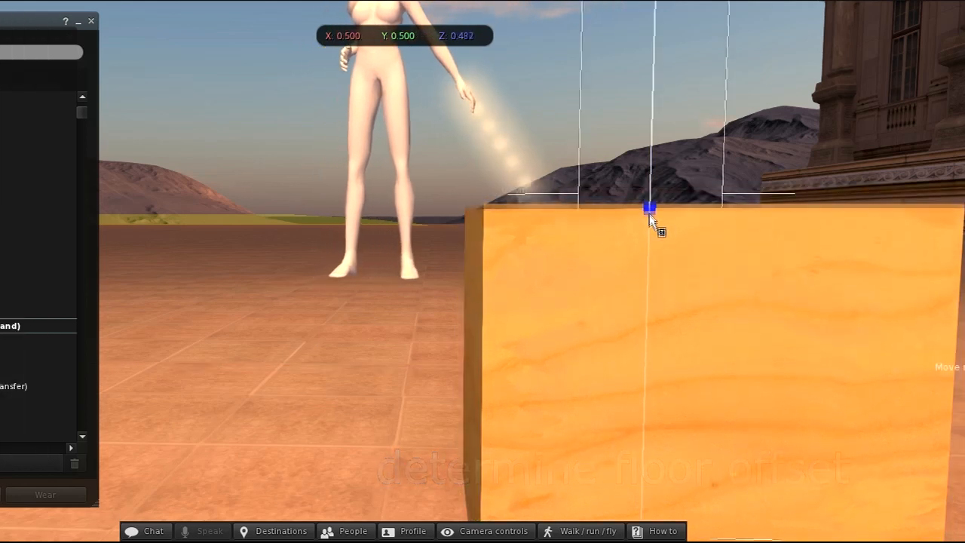
Shorten the wooden box to 0.376 m so its top meets the feet, and copy its Size Z value
{"action": "left_click_drag", "start_coordinate": [649, 208], "coordinate": [648, 283]}
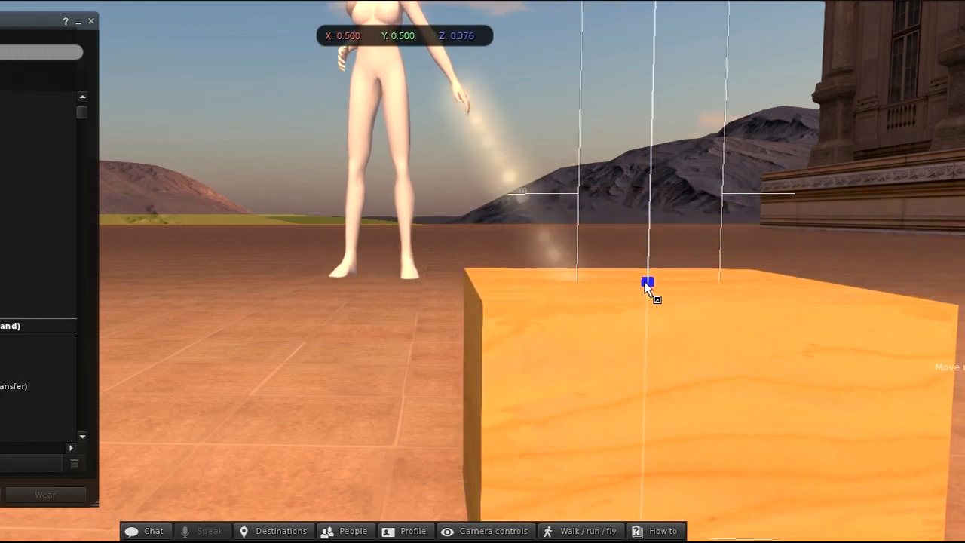
{"action": "left_click", "coordinate": [648, 282]}
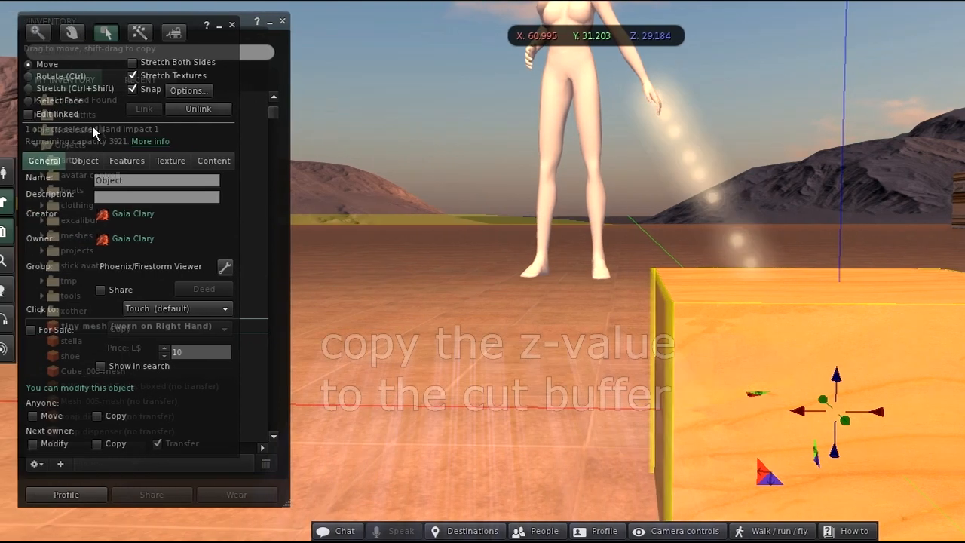
{"action": "left_click", "coordinate": [97, 160]}
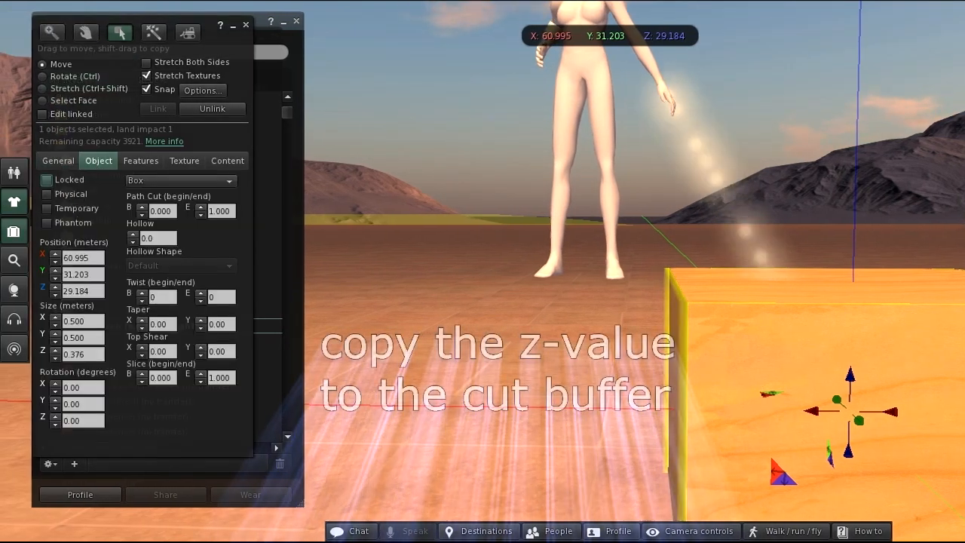
{"action": "triple_click", "coordinate": [75, 354]}
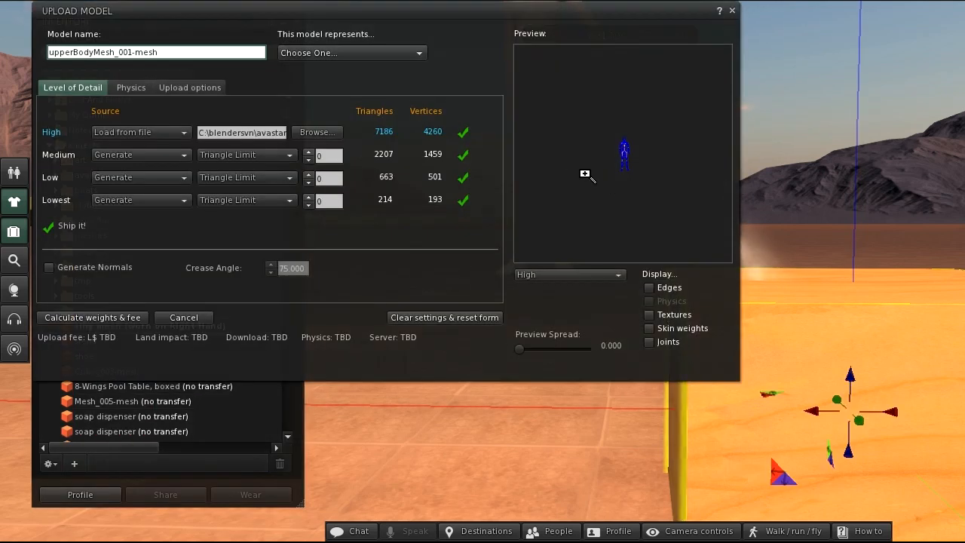
{"action": "mouse_move", "coordinate": [197, 73]}
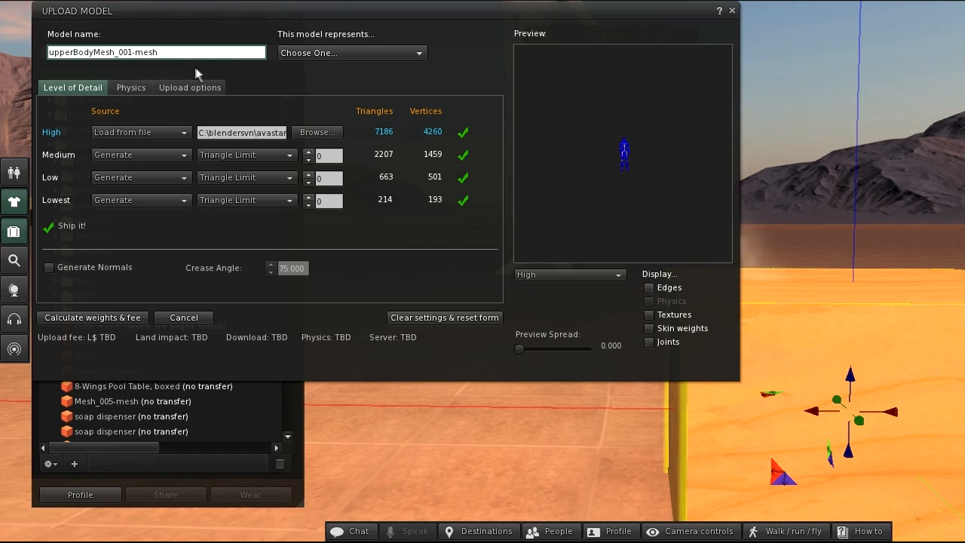
Show the avatar upload options in the mesh upload form
{"action": "left_click", "coordinate": [189, 88]}
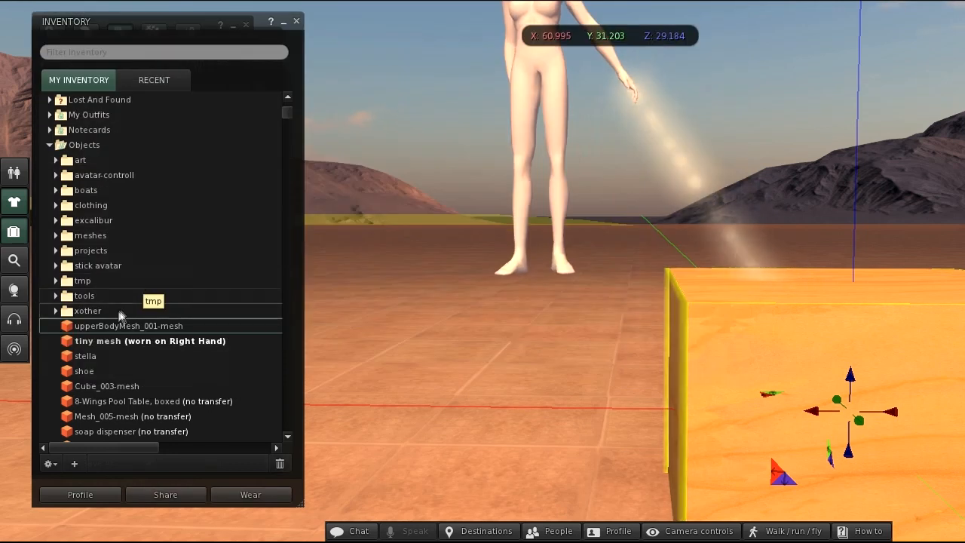
Rename the new upload 'tiny mesh z-offset correction' and wear it in place of tiny mesh
{"action": "right_click", "coordinate": [129, 326]}
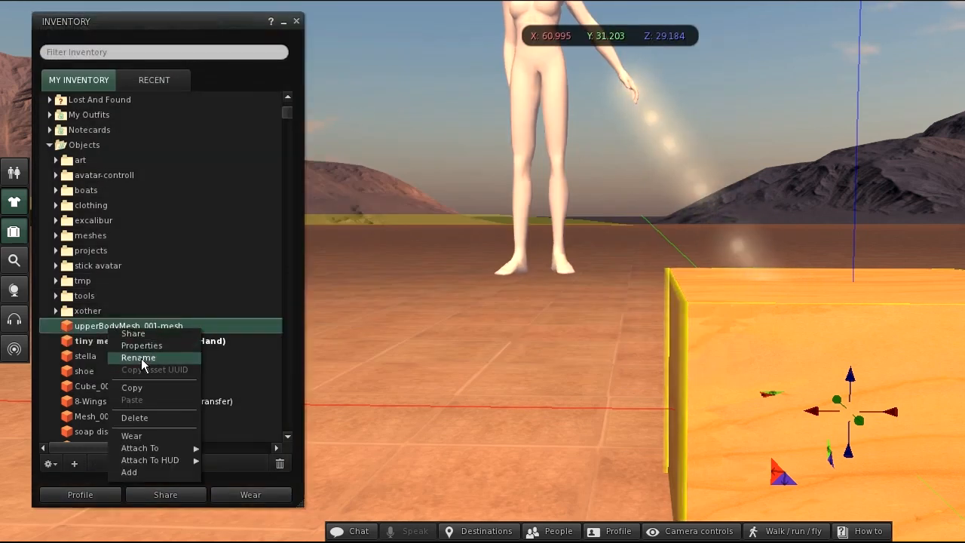
{"action": "left_click", "coordinate": [139, 357]}
{"action": "type", "text": "tiny mesh z-offset correction"}
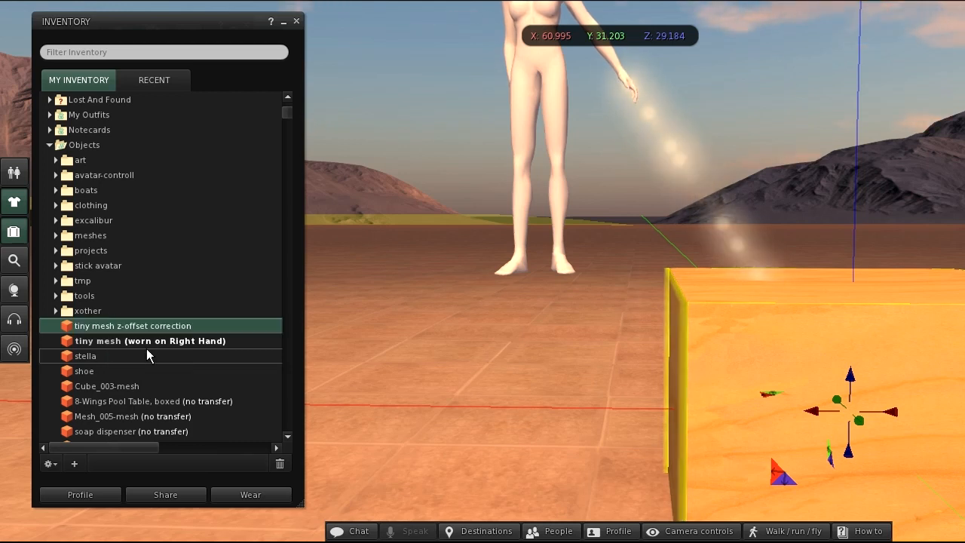
{"action": "right_click", "coordinate": [150, 341]}
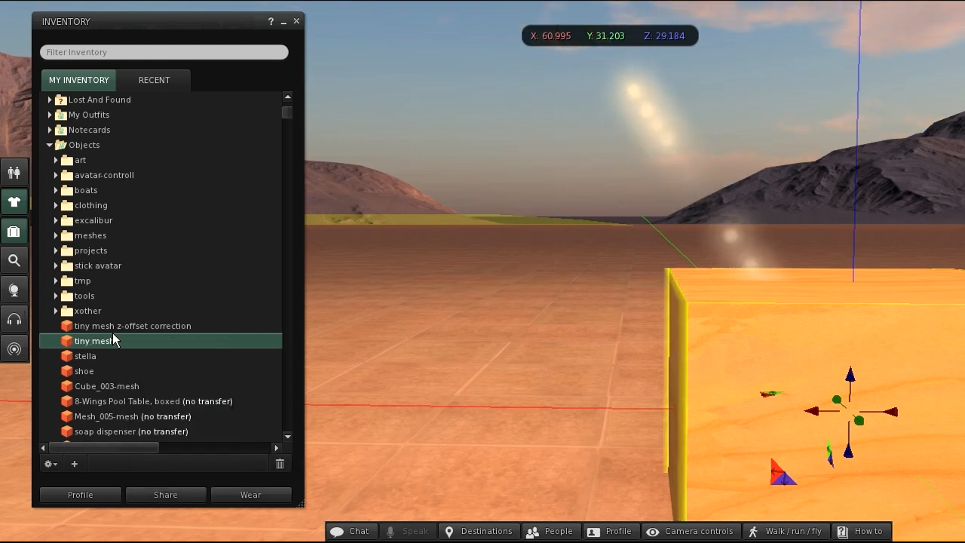
{"action": "right_click", "coordinate": [96, 339]}
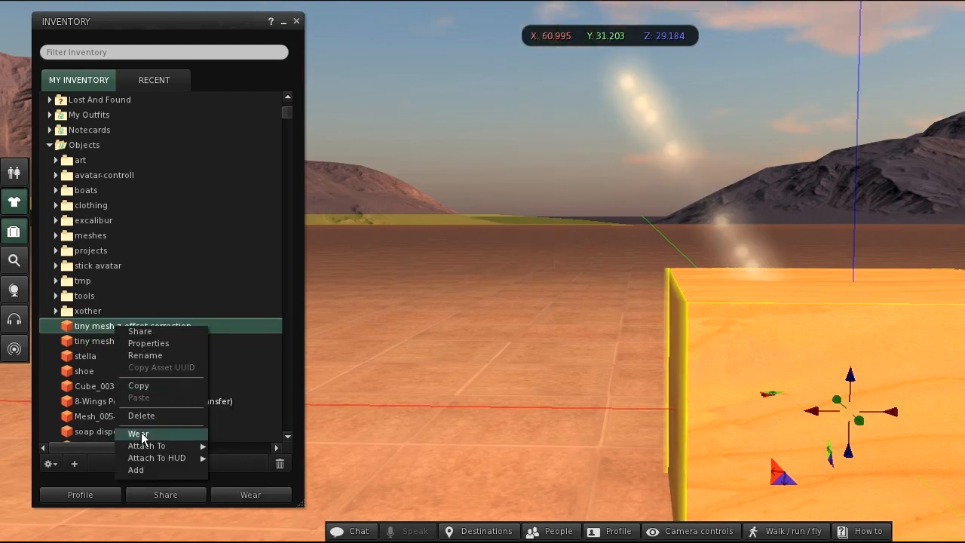
{"action": "left_click", "coordinate": [138, 433]}
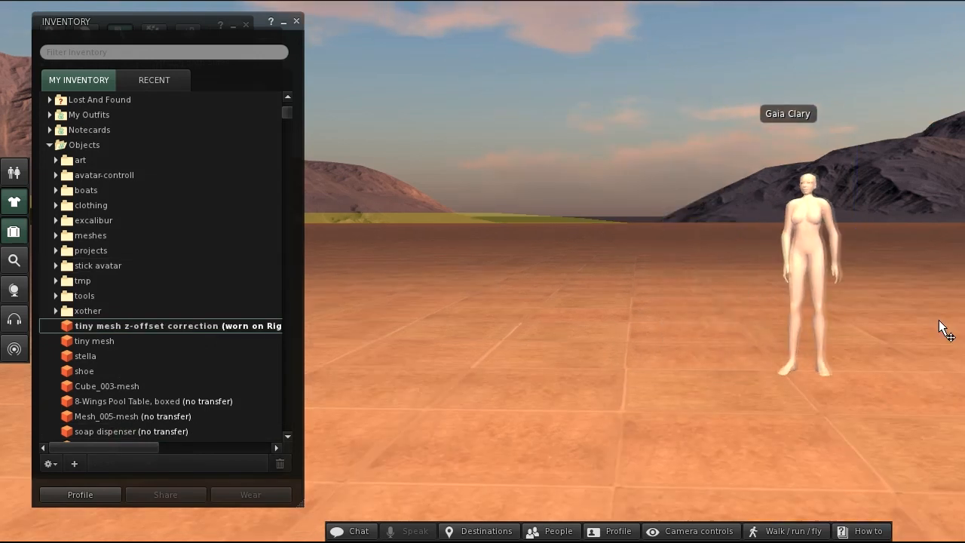